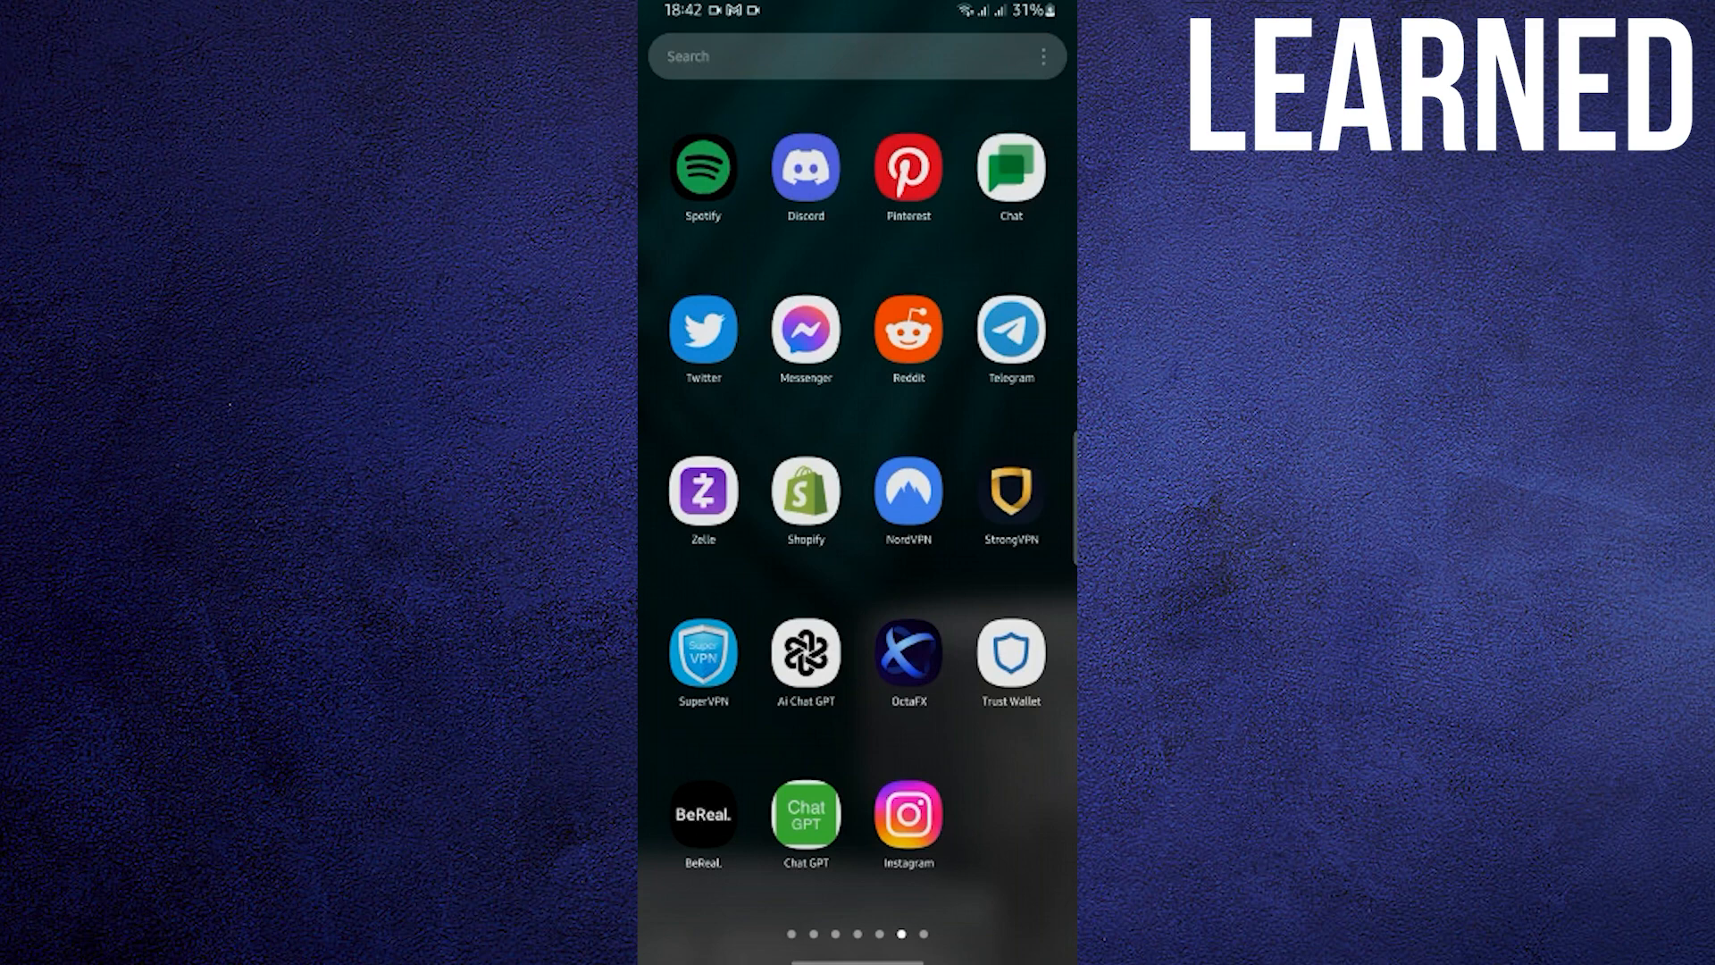
Step: From Messenger's side menu, switch to Facebook's menu and reach Settings & privacy
click(804, 329)
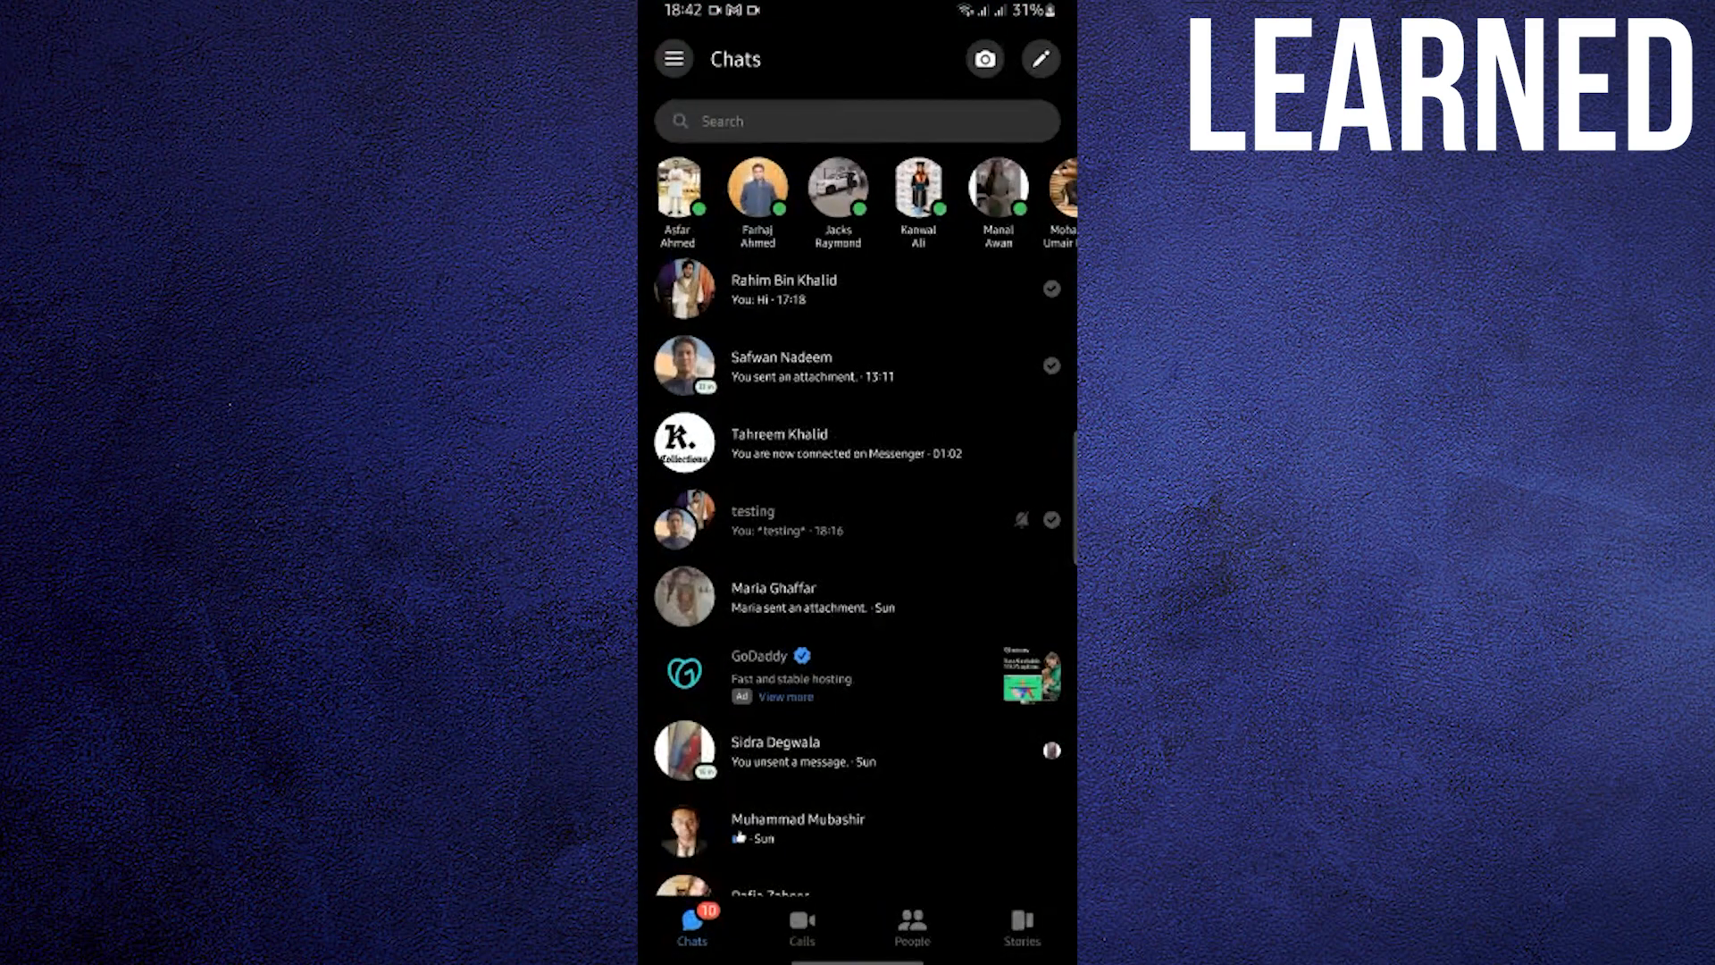
click(673, 57)
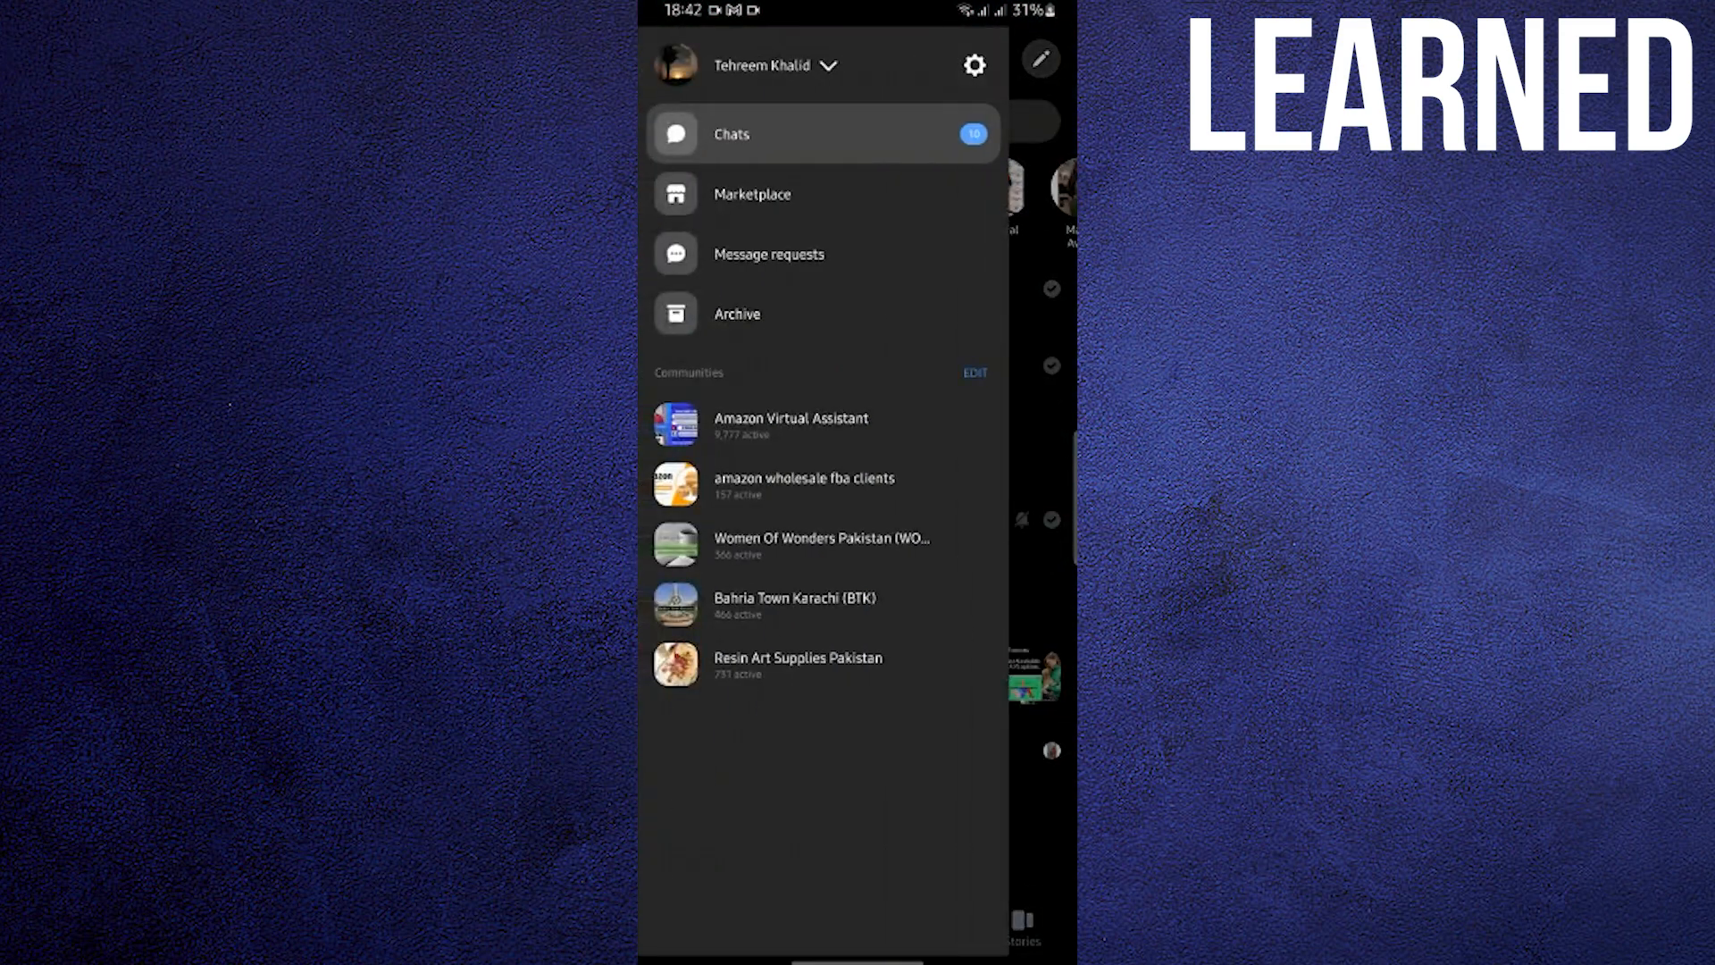
click(972, 65)
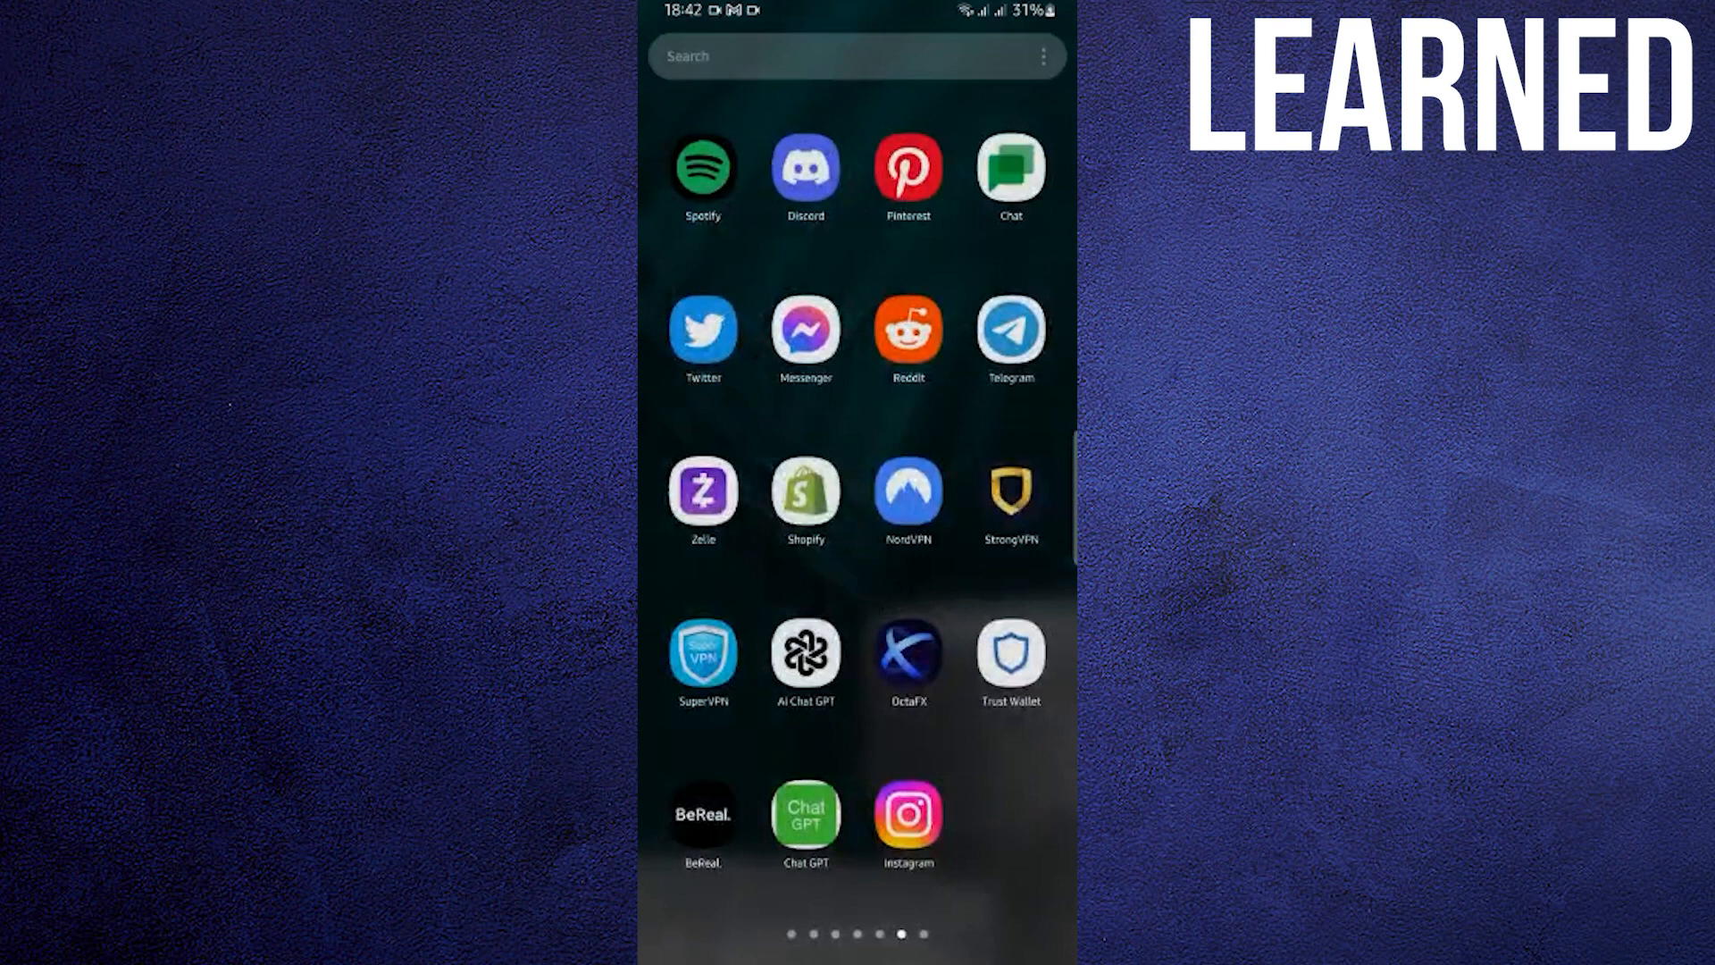
scroll(left, 3)
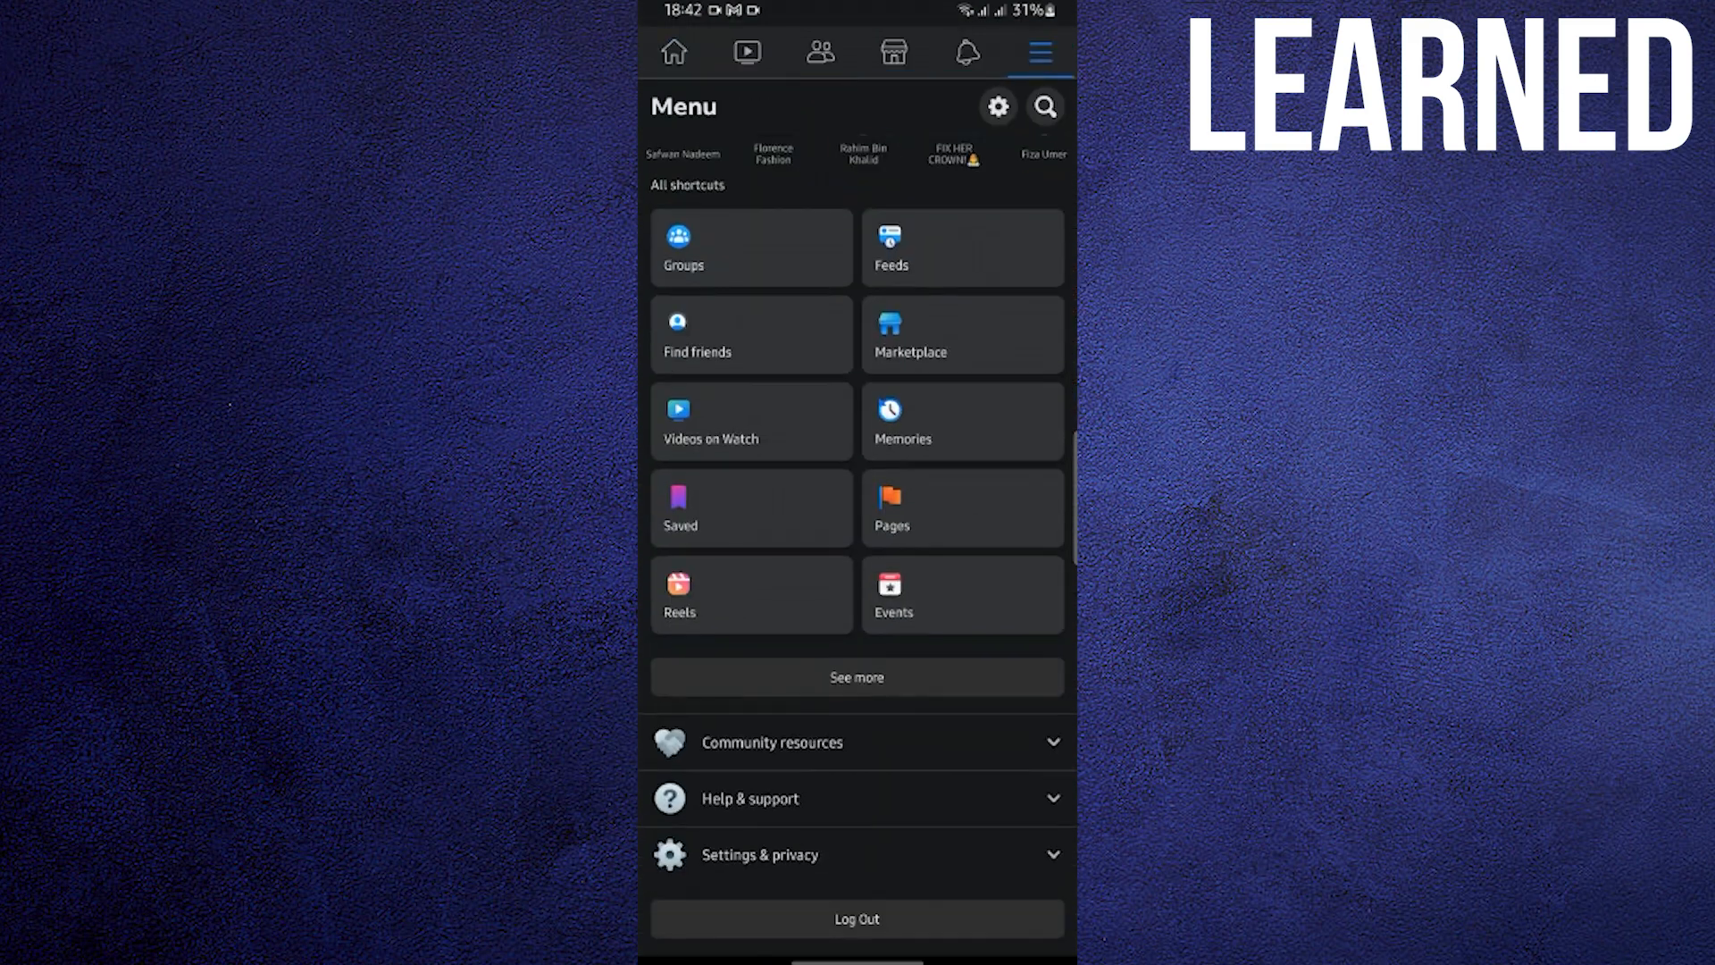
click(855, 854)
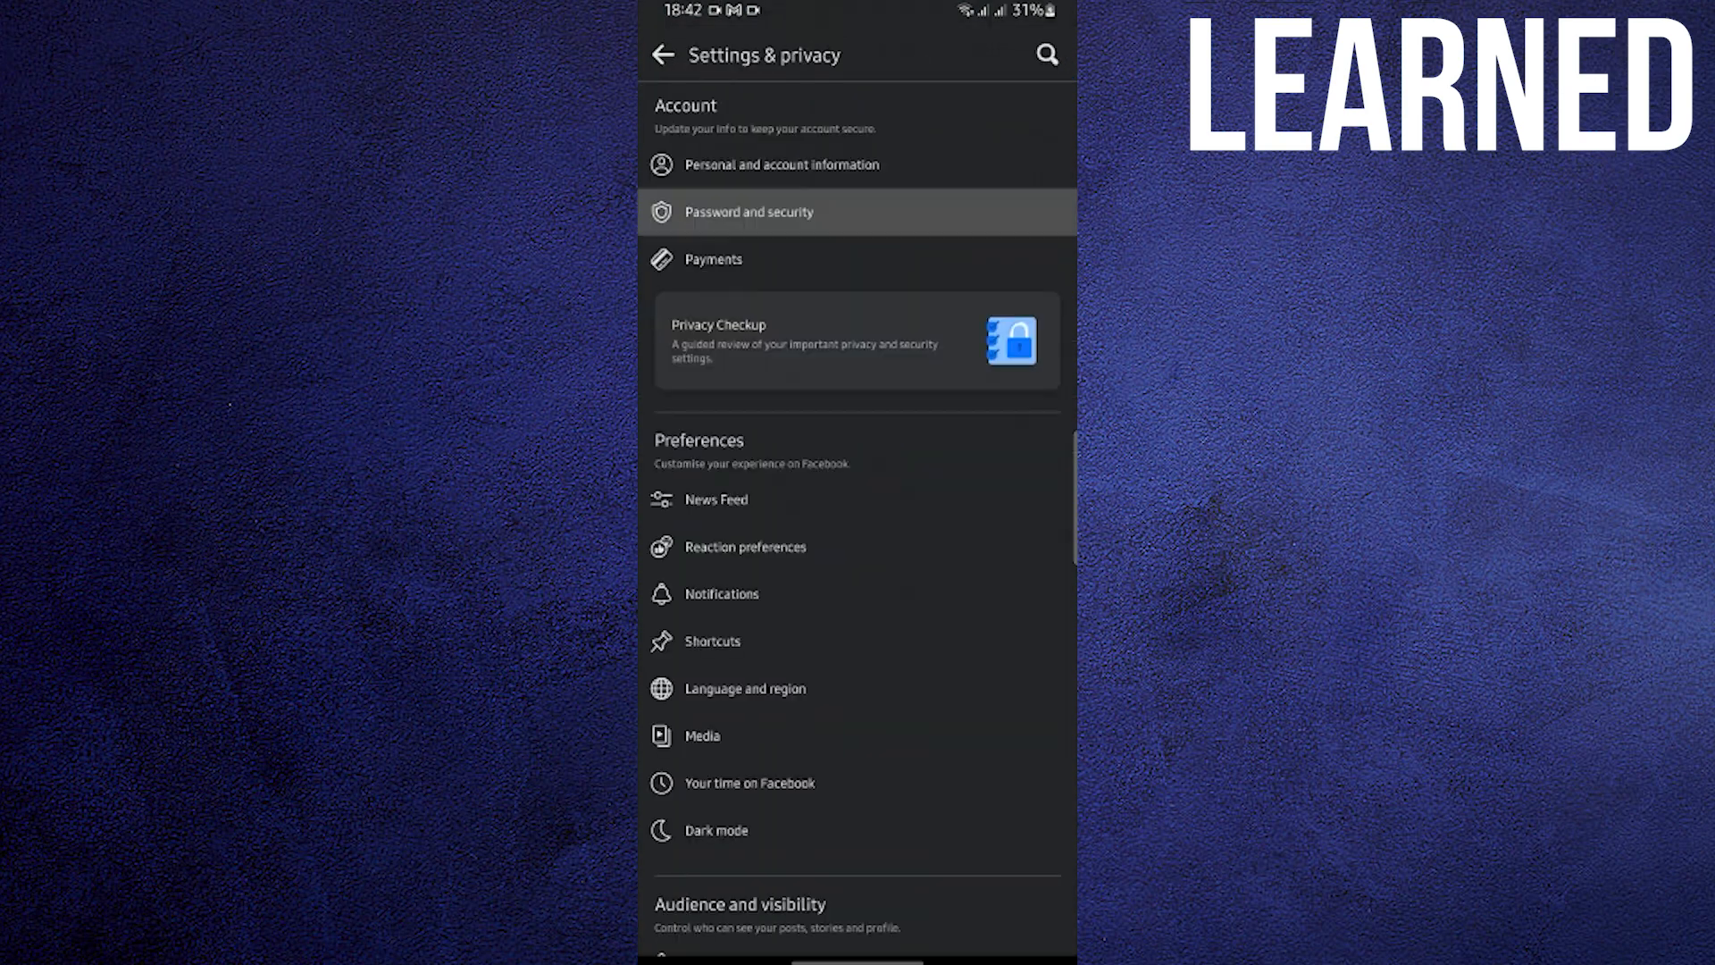
Step: In Password and security, show every session under 'Where you're logged in'
click(749, 211)
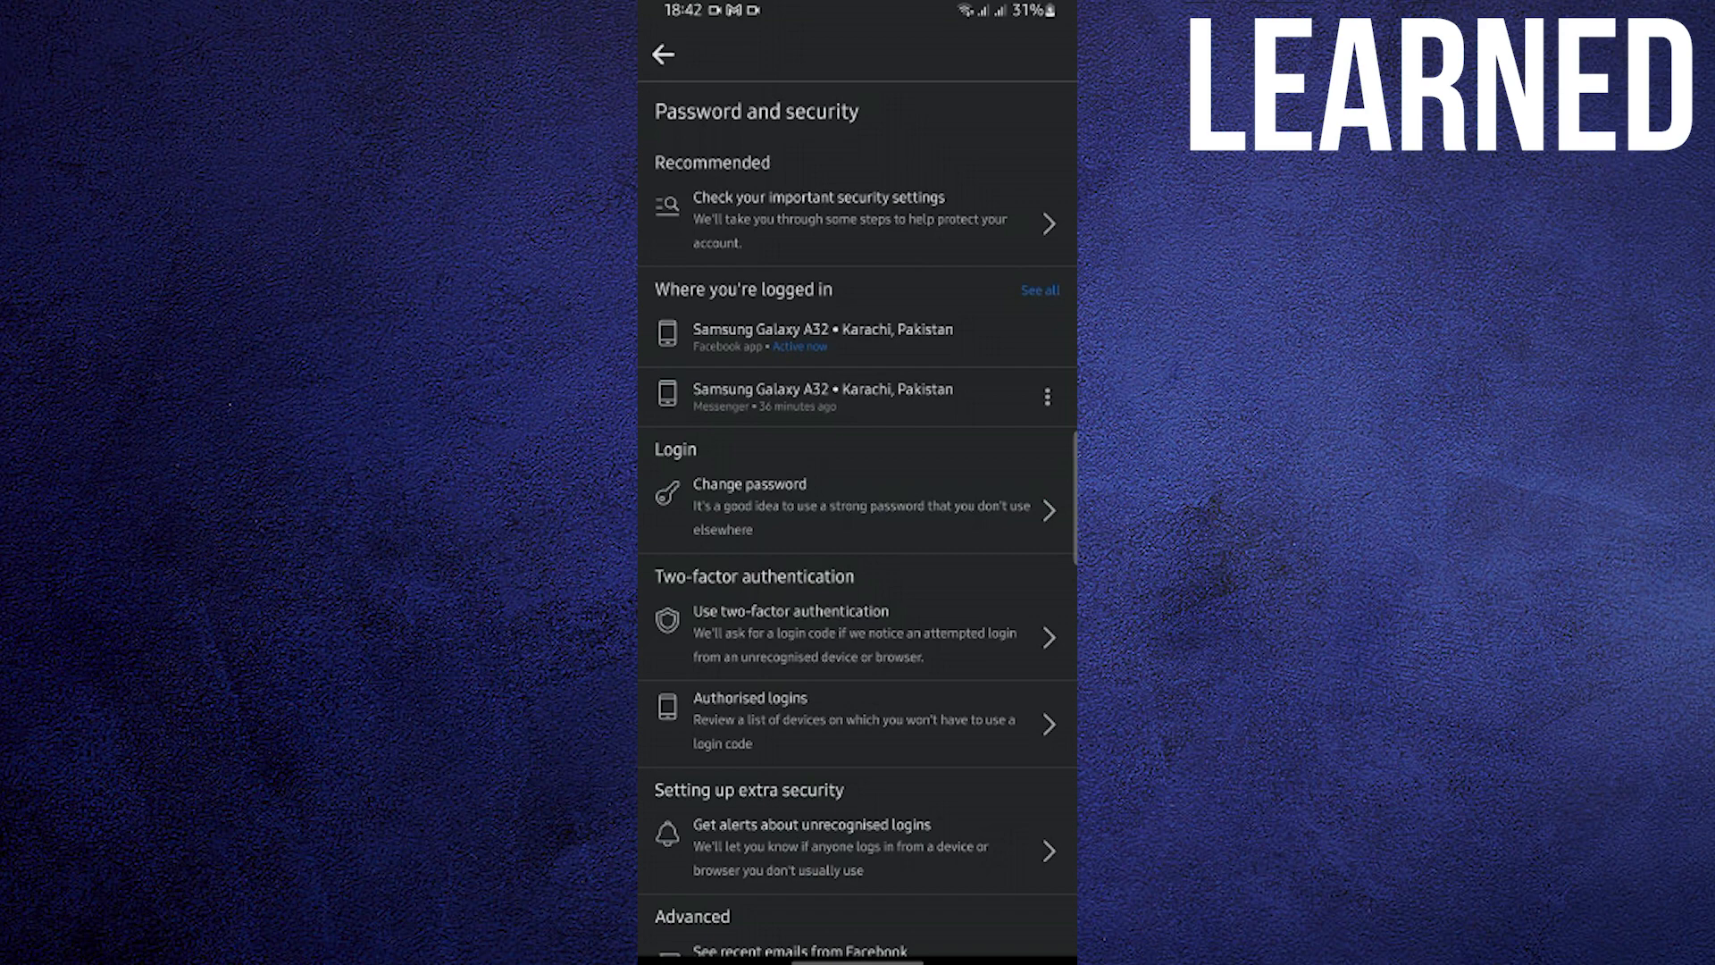
click(1036, 290)
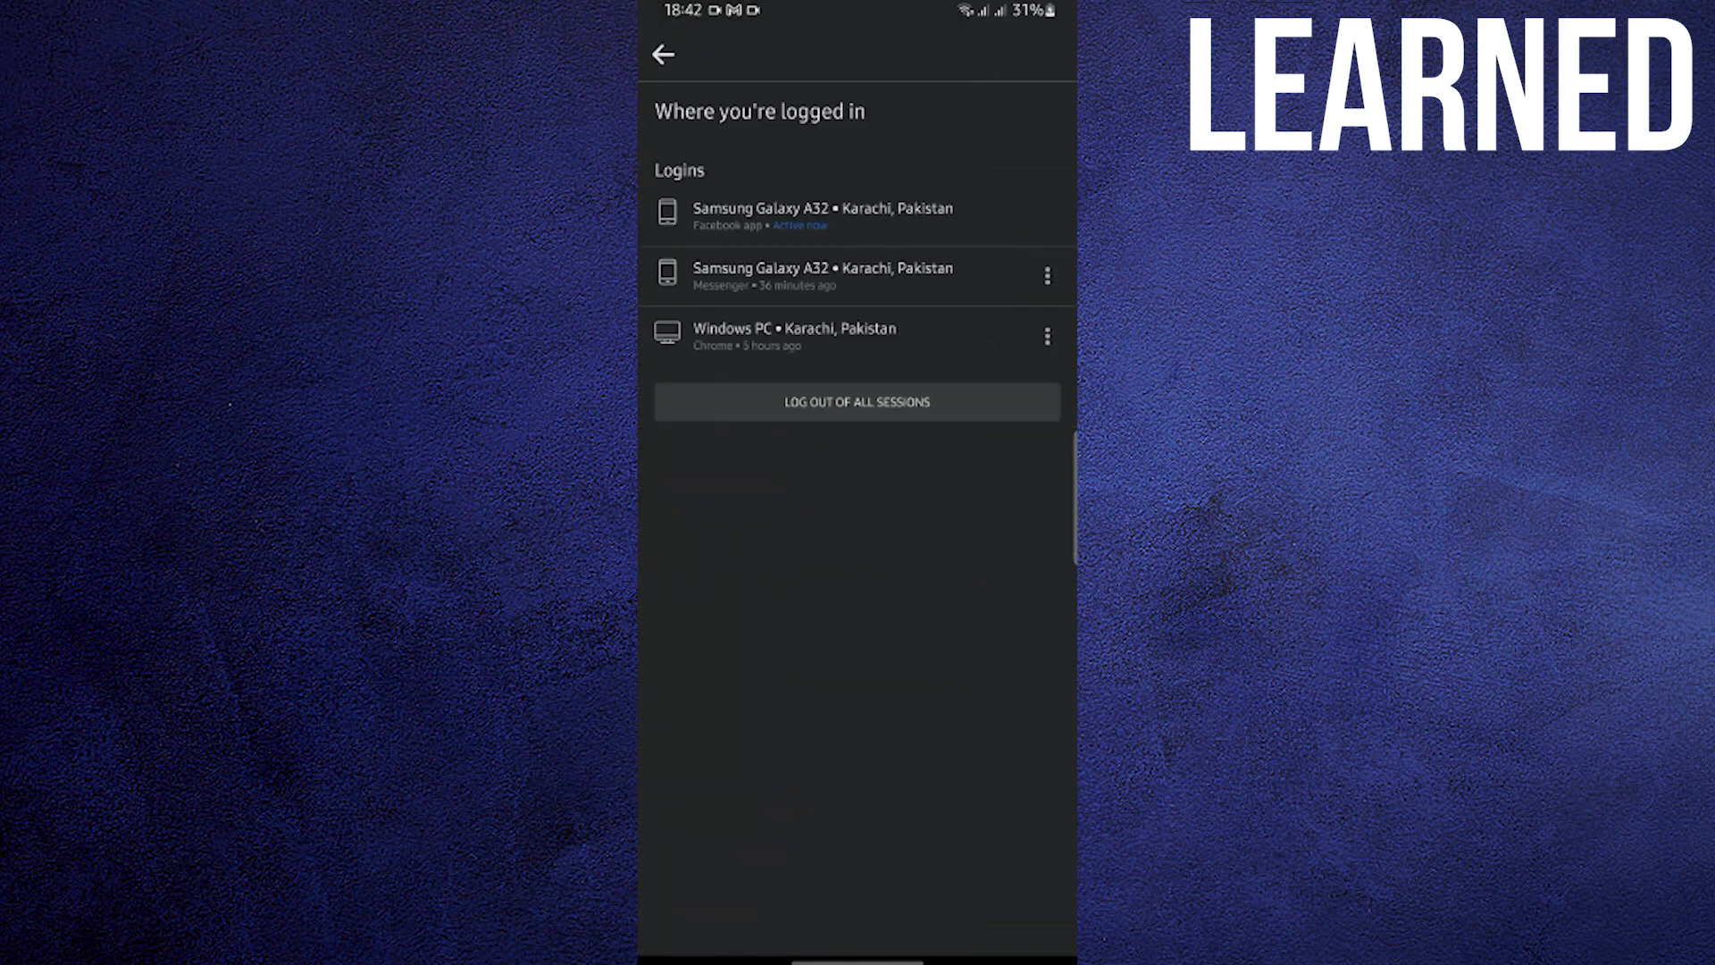